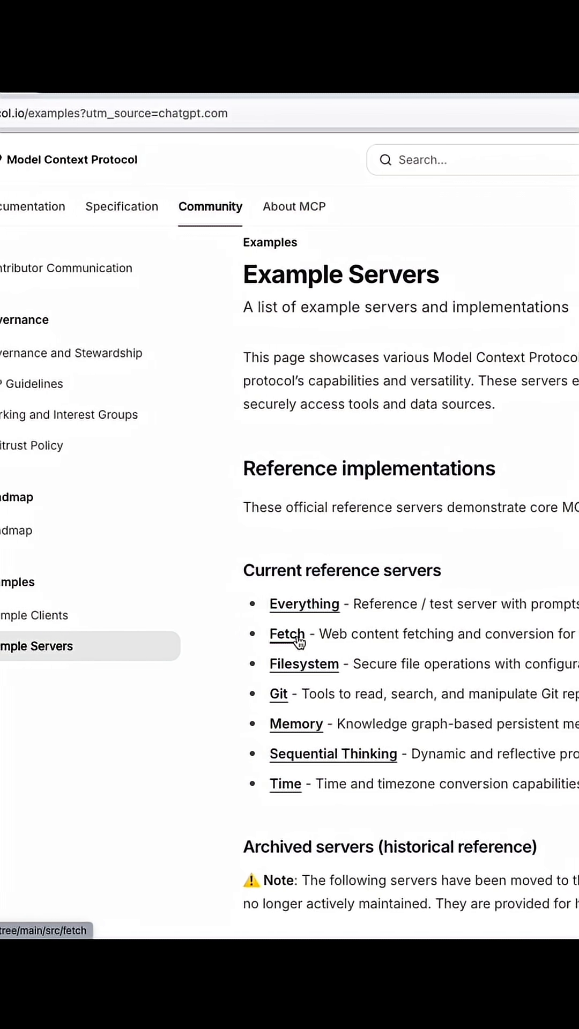
Open the Fetch link under Current reference servers
left_click(287, 633)
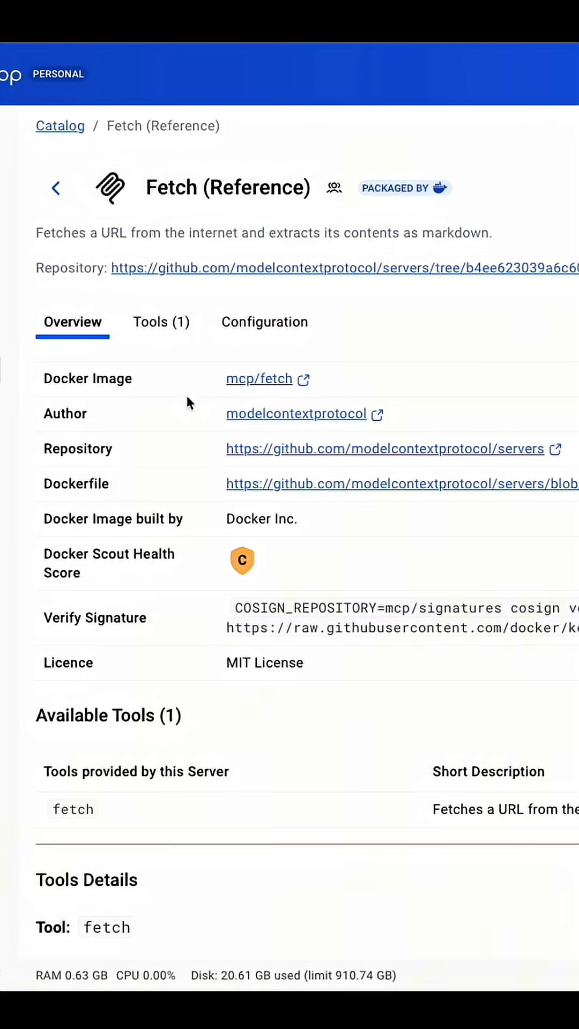
Scroll the Fetch (Reference) Overview through Available Tools, Tools Details and the fetch tool's parameters
scroll("down", 3)
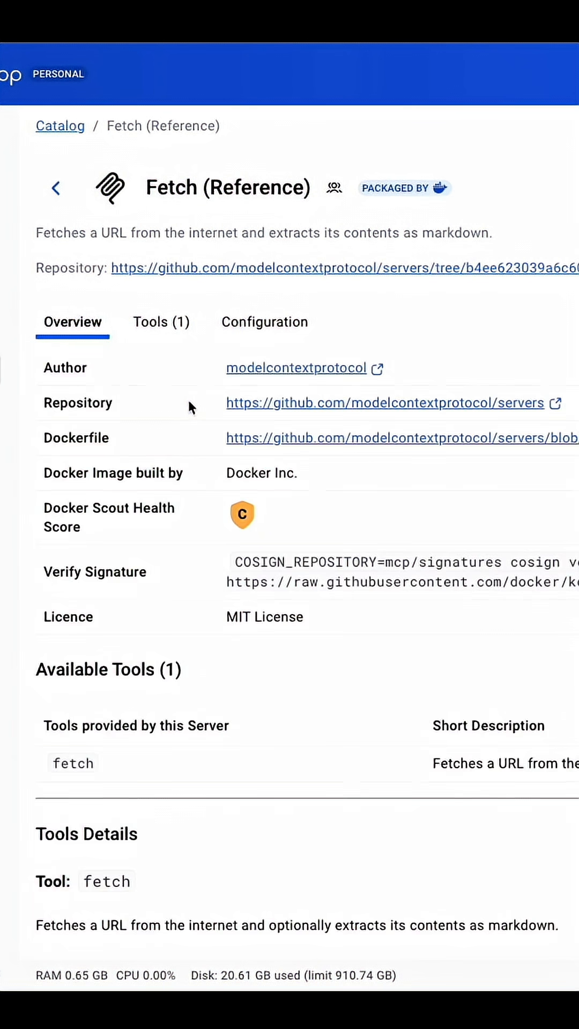
scroll("down", 3)
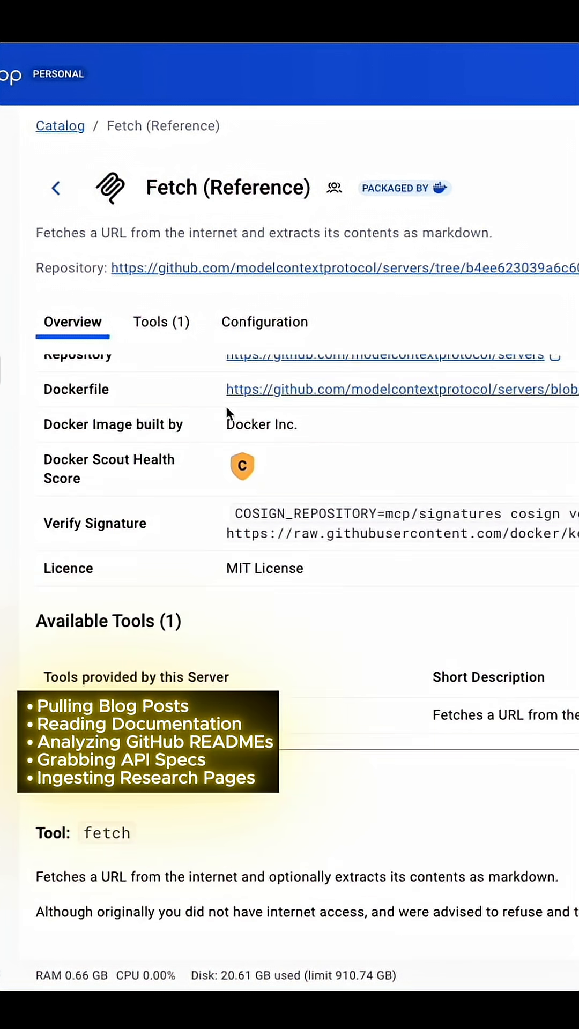
scroll("down", 3)
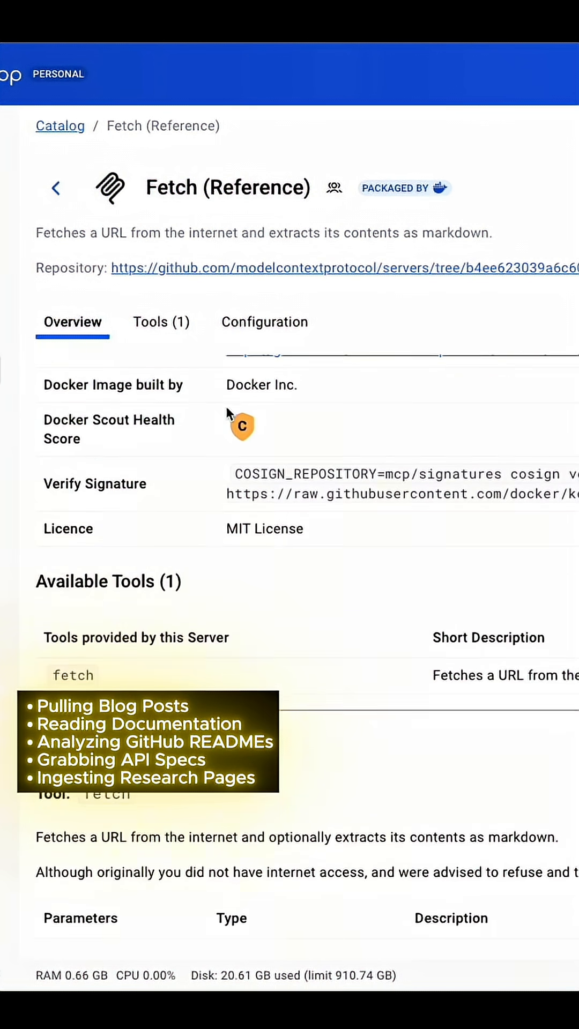
scroll("down", 3)
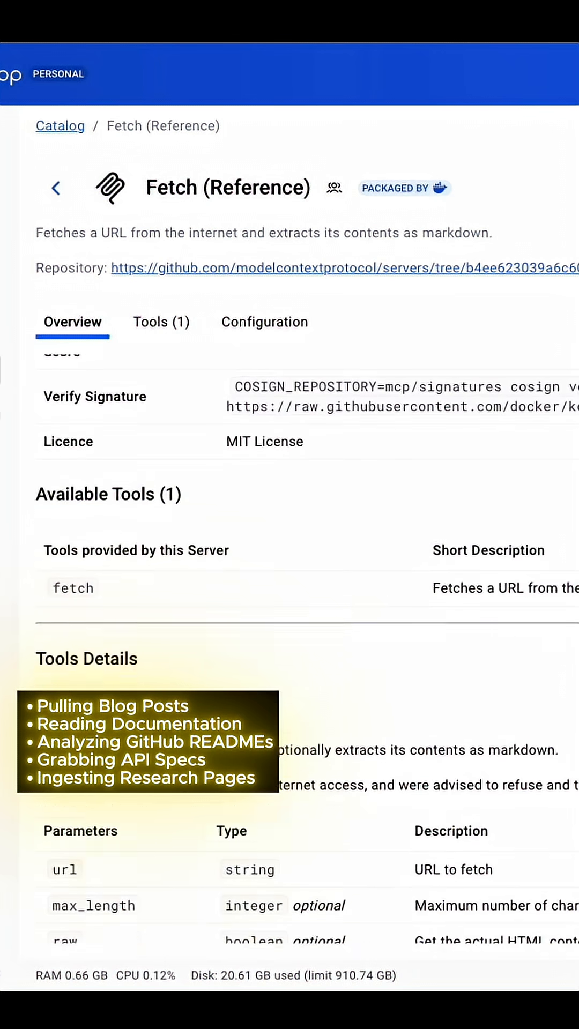
scroll("down", 3)
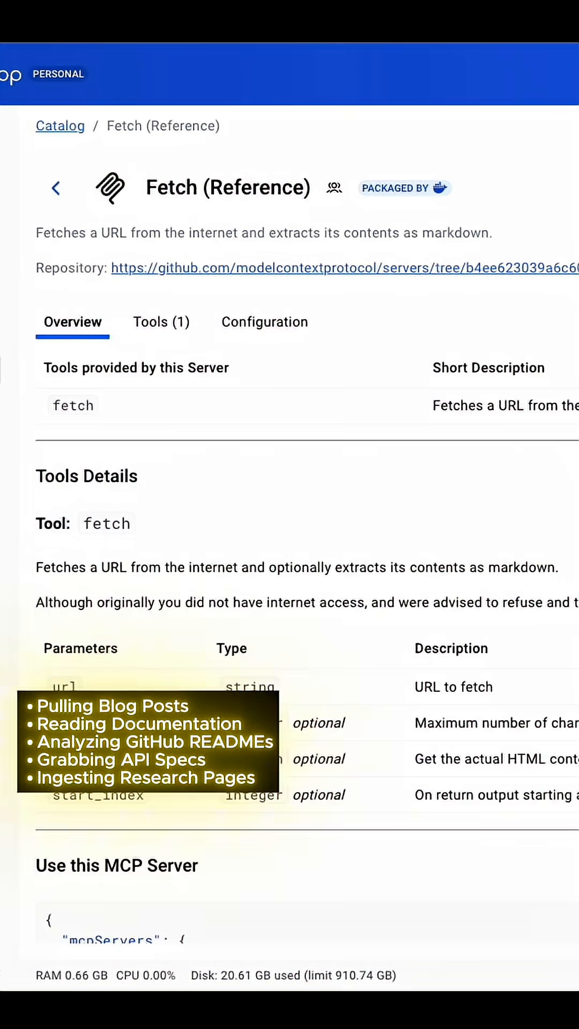
scroll("down", 3)
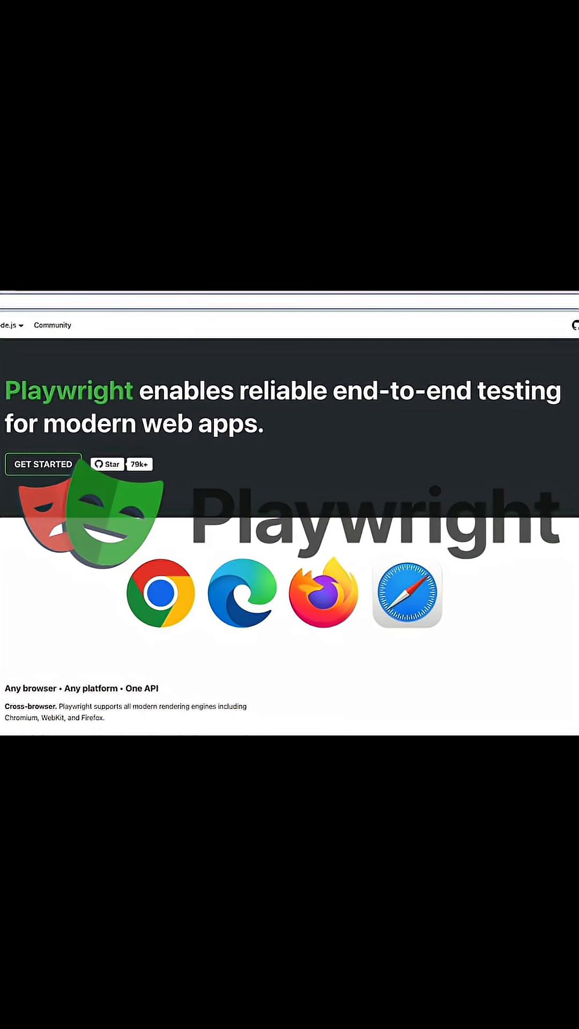
scroll("down", 3)
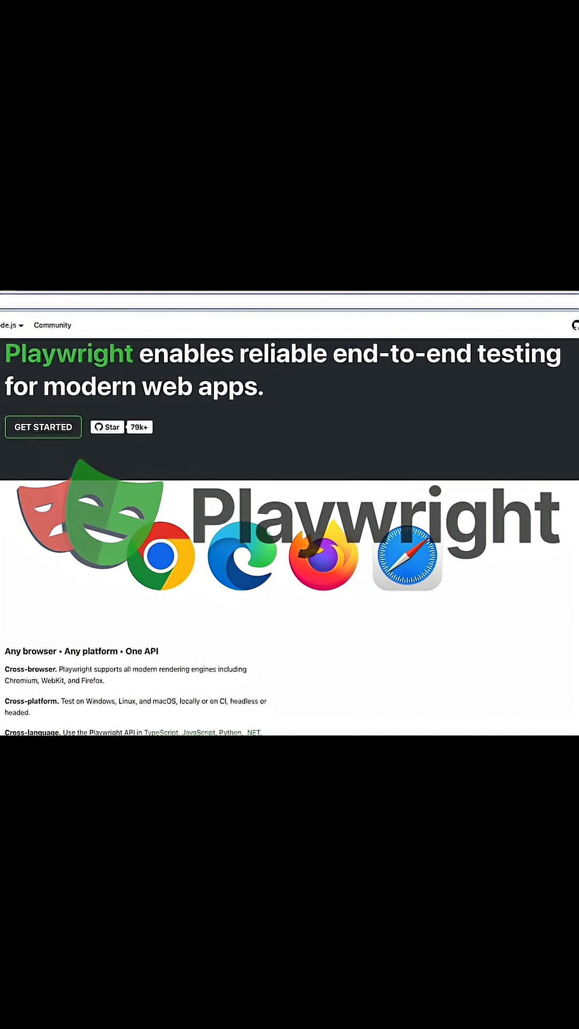
scroll("down", 3)
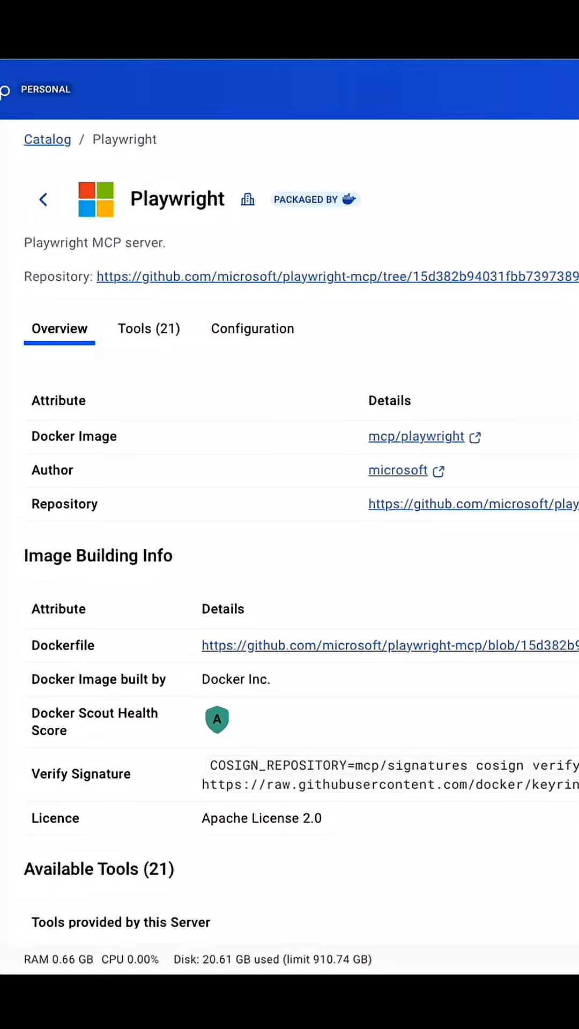
Scroll the Playwright Overview past its 21 tools to the browser_click parameters
scroll("down", 3)
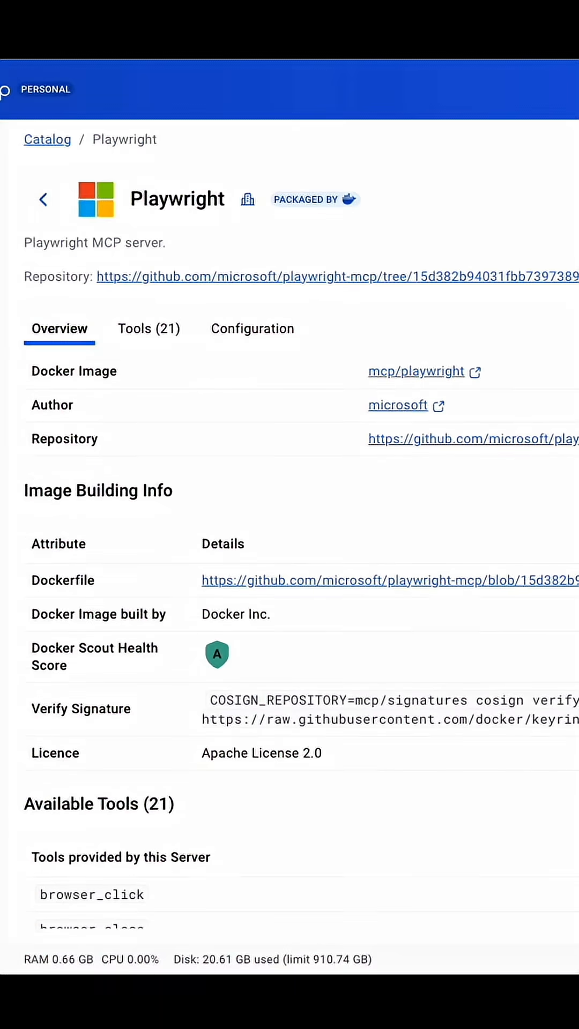
scroll("down", 3)
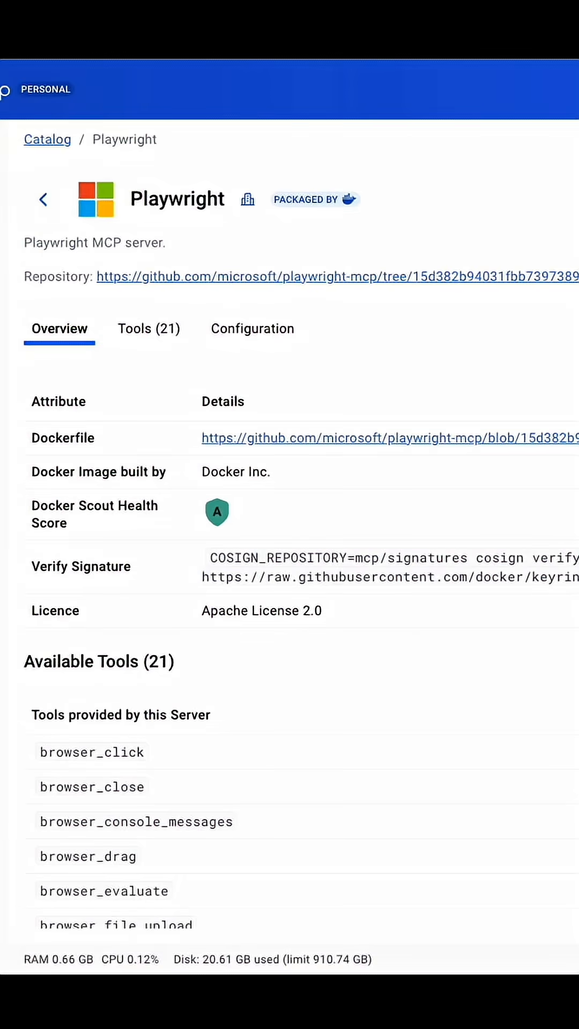
scroll("down", 3)
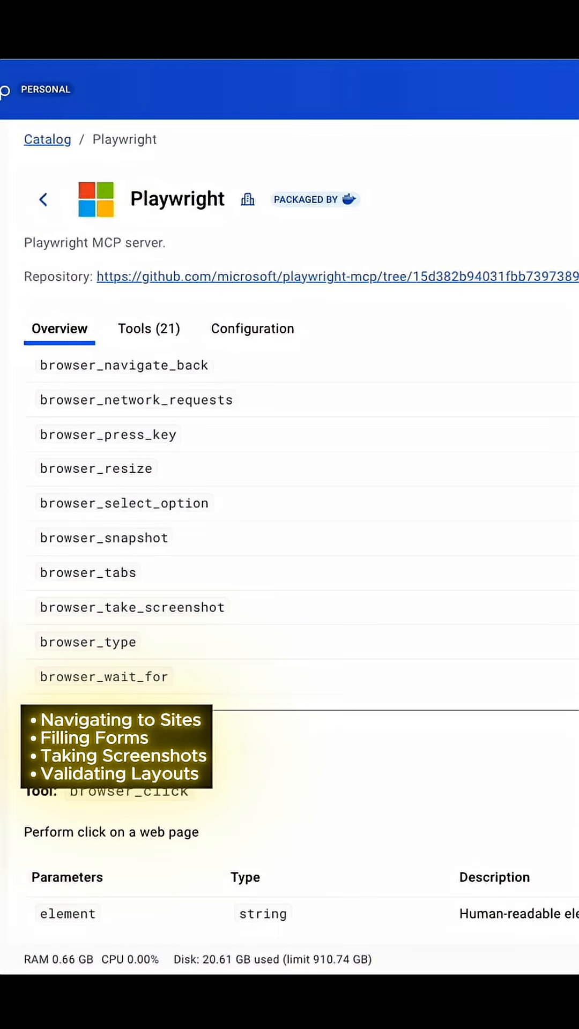
scroll("down", 3)
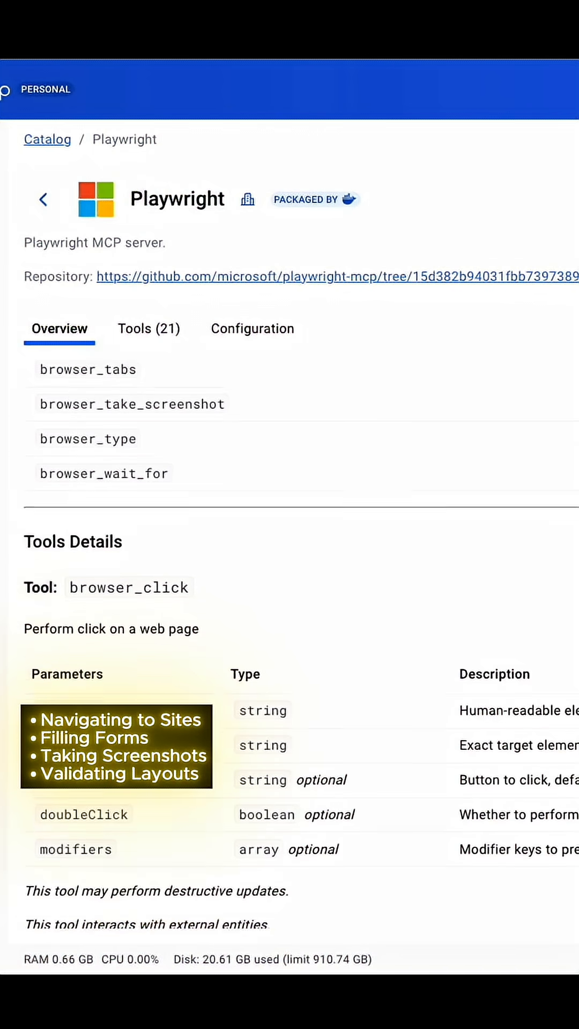
scroll("down", 3)
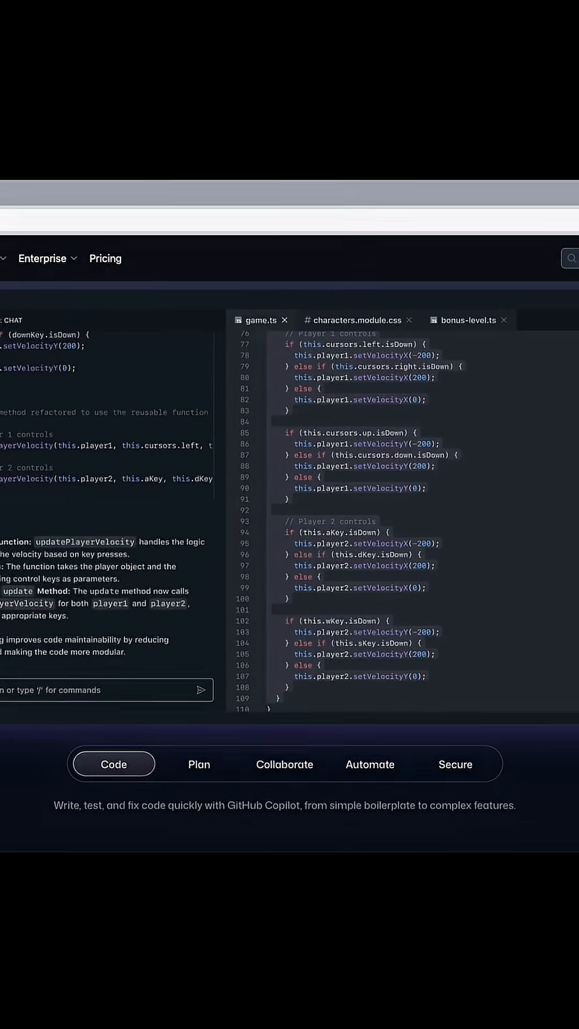
Scroll the Copilot page past the code demo and customer logos to 'Accelerate your entire workflow'
scroll("down", 3)
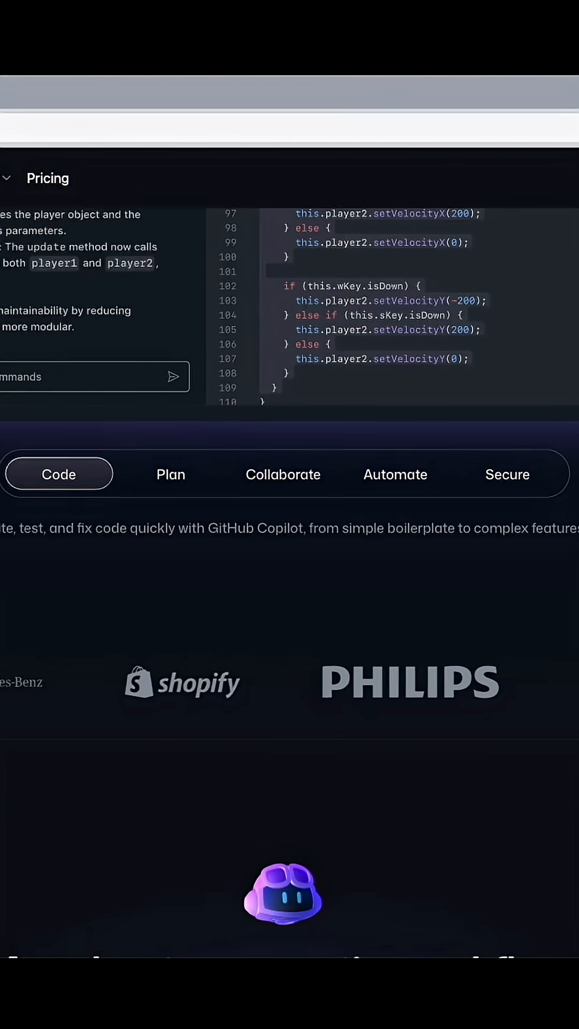
scroll("down", 3)
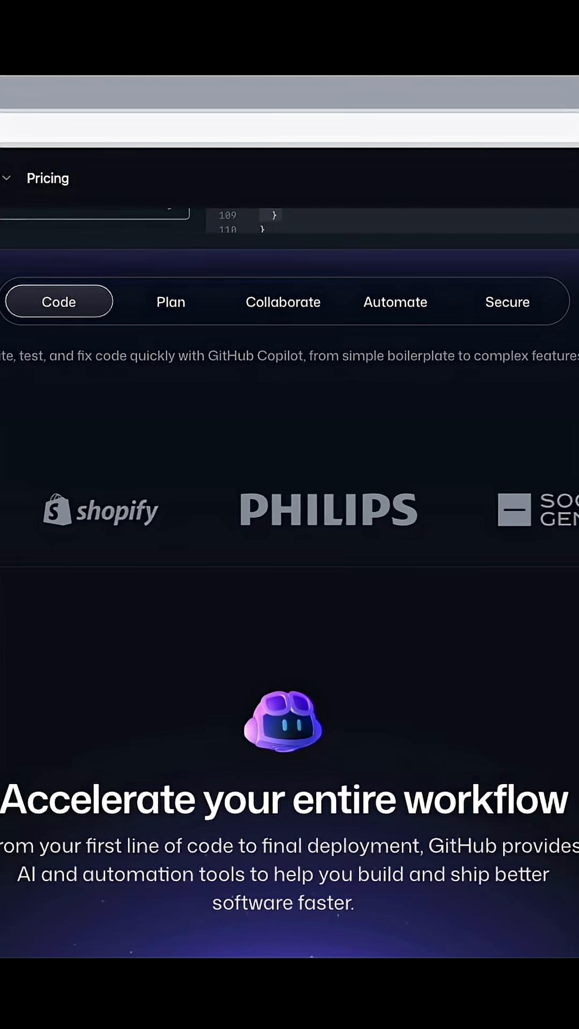
scroll("down", 3)
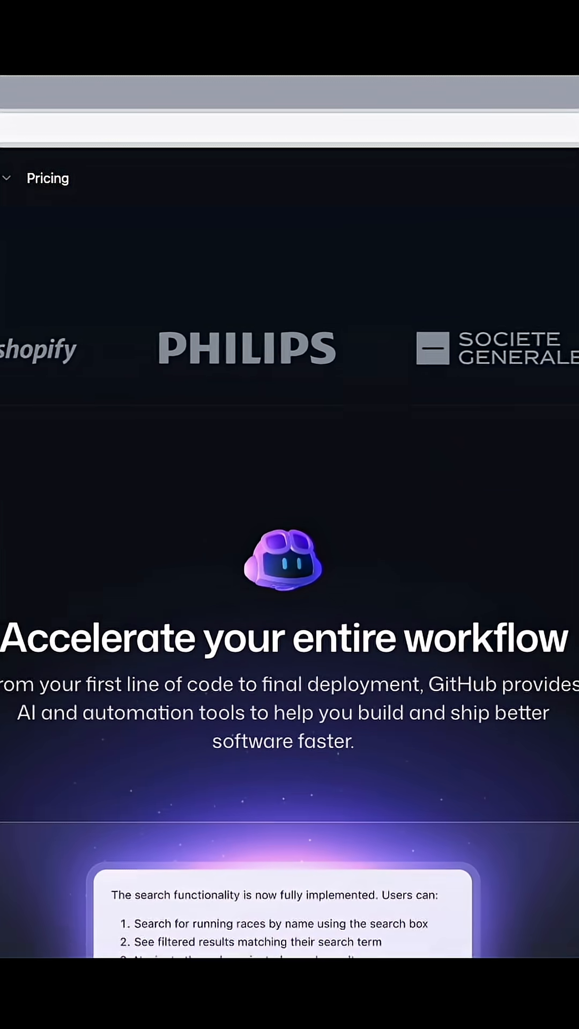
scroll("down", 3)
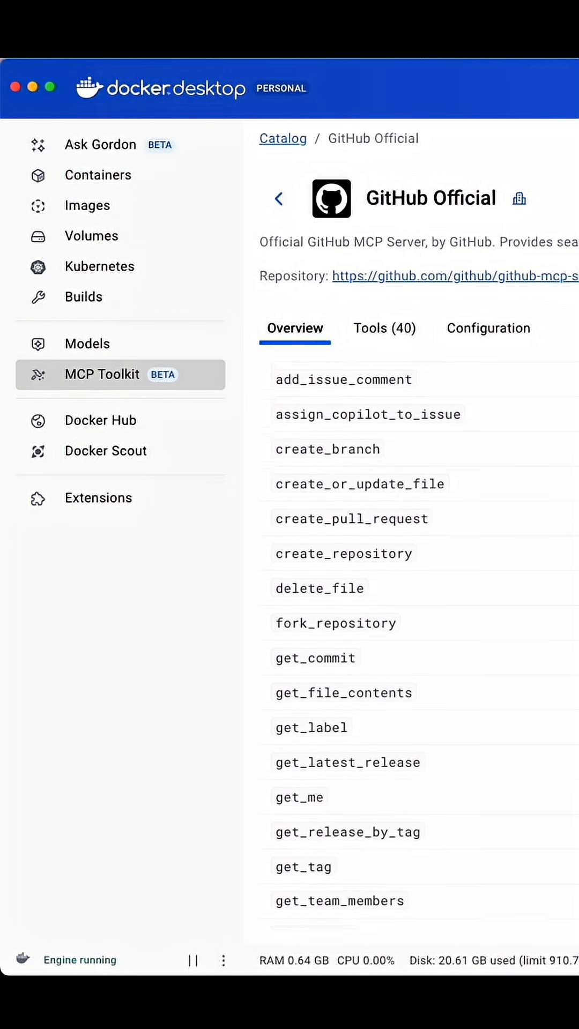
Scroll through the GitHub Official server's 40-tool list down to Tools Details
scroll("down", 3)
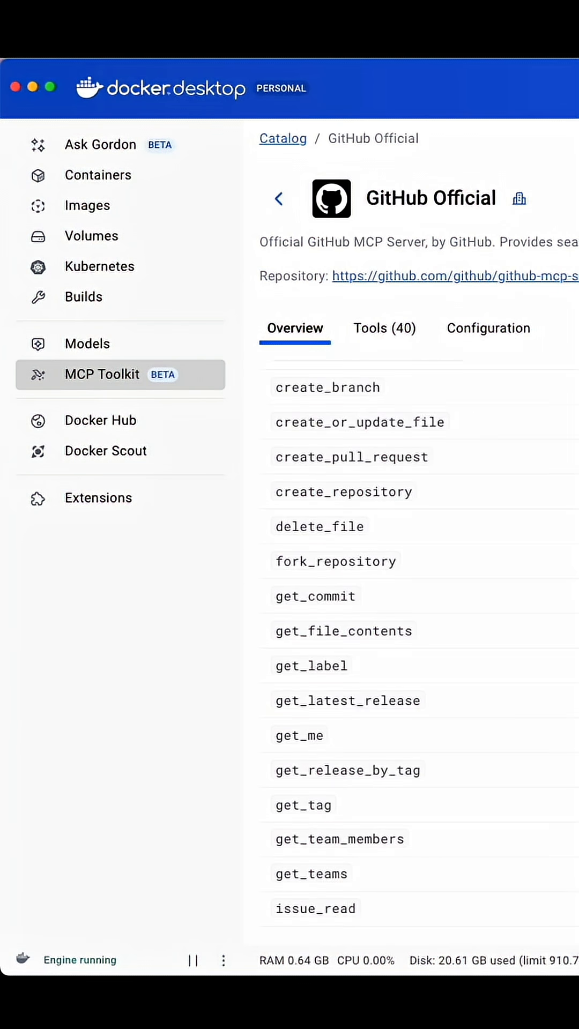
scroll("down", 3)
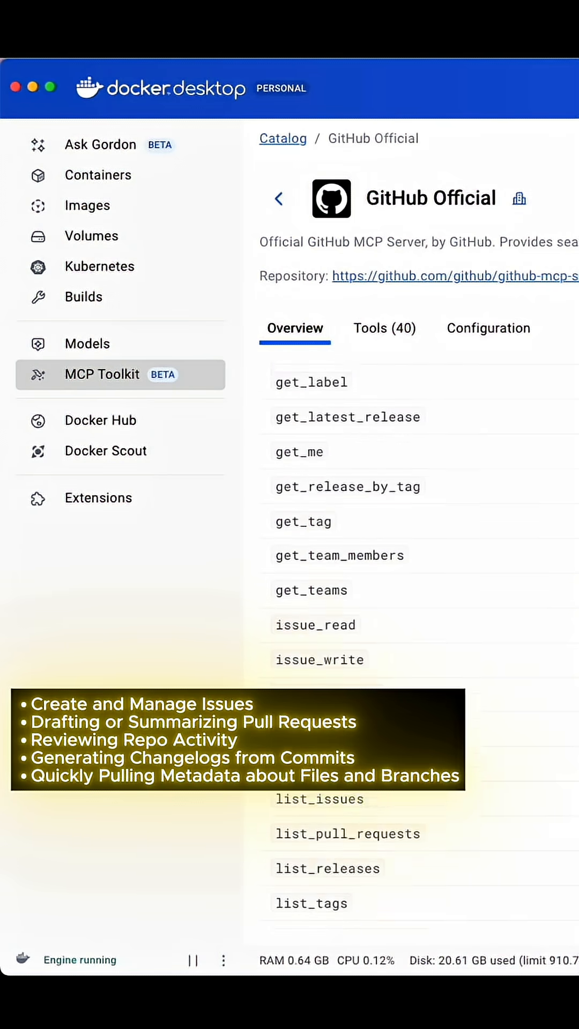
scroll("down", 3)
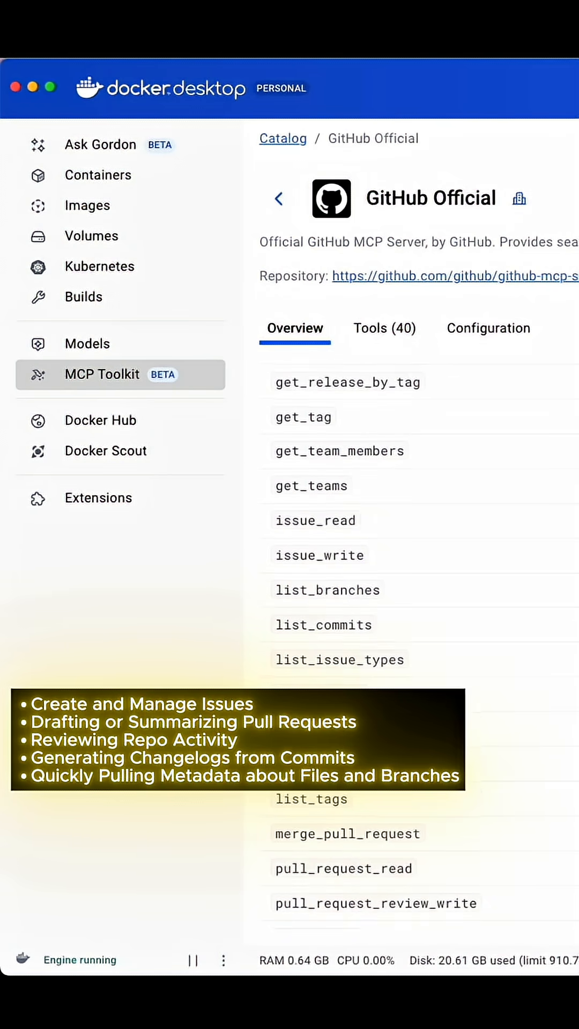
scroll("down", 3)
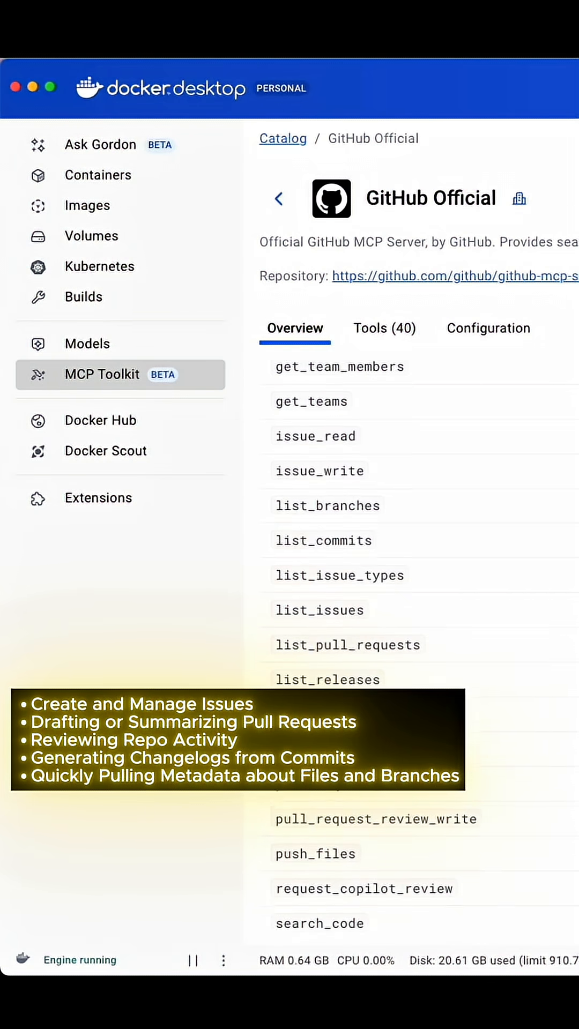
scroll("down", 3)
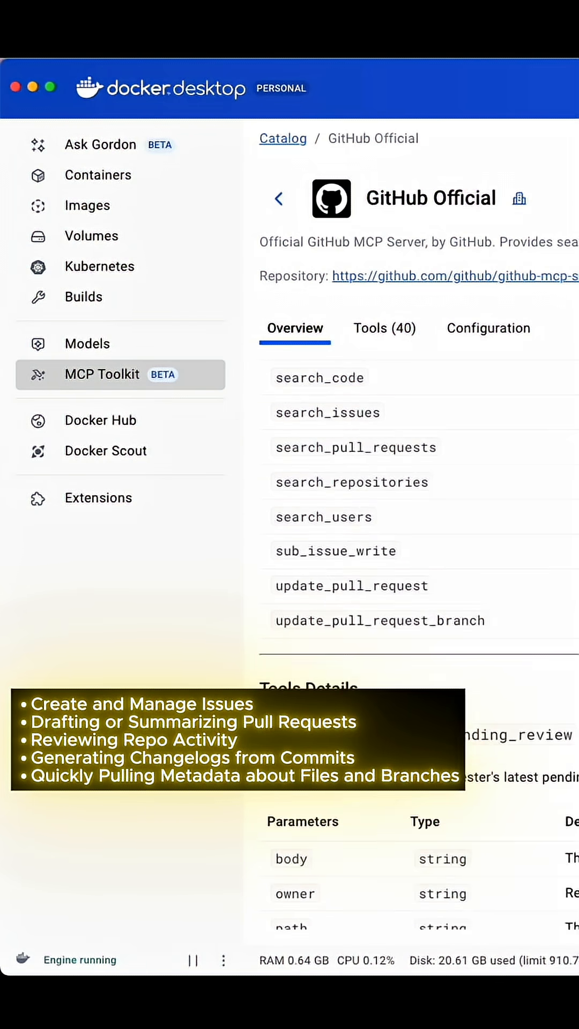